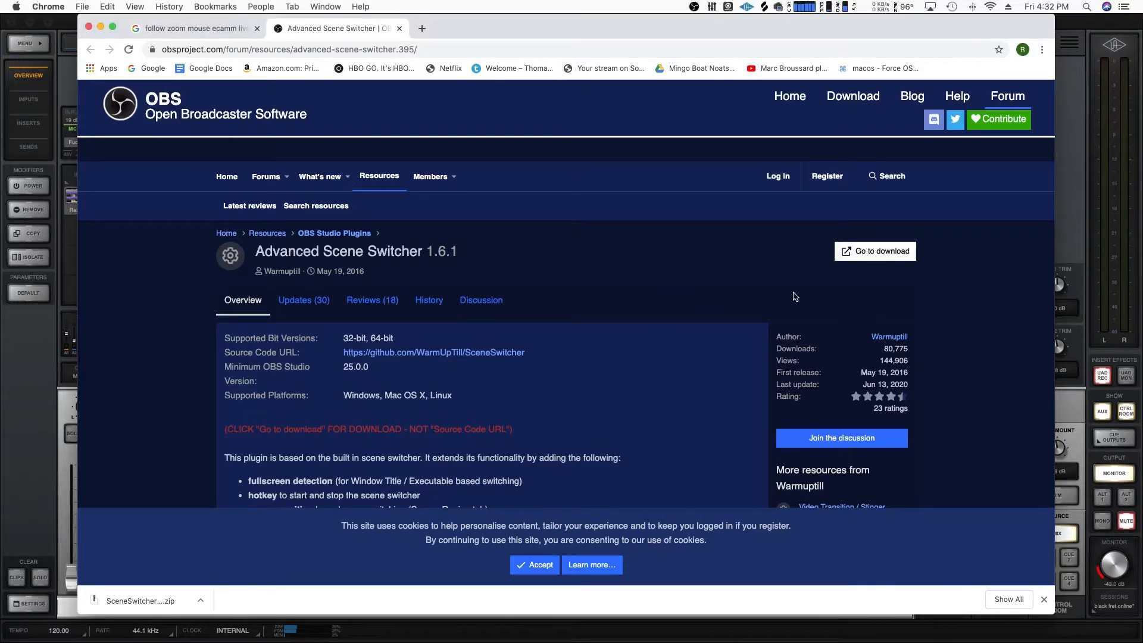
{"action": "mouse_move", "coordinate": [881, 254]}
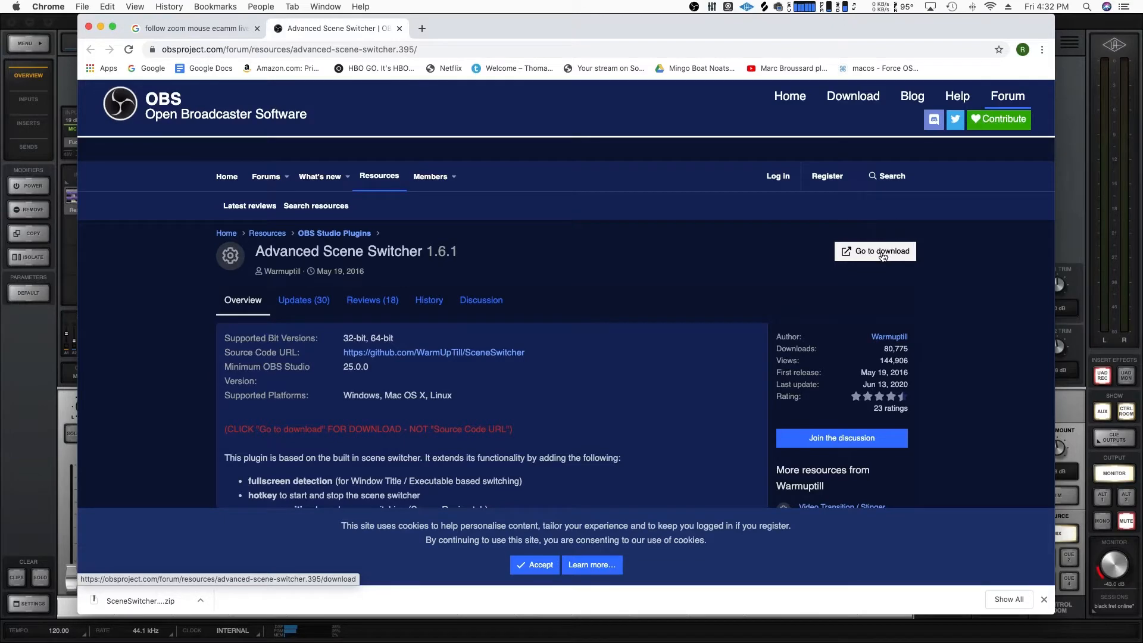
Step: Download the Advanced Scene Switcher zip from its OBS forum resource page
{"action": "left_click", "coordinate": [875, 251]}
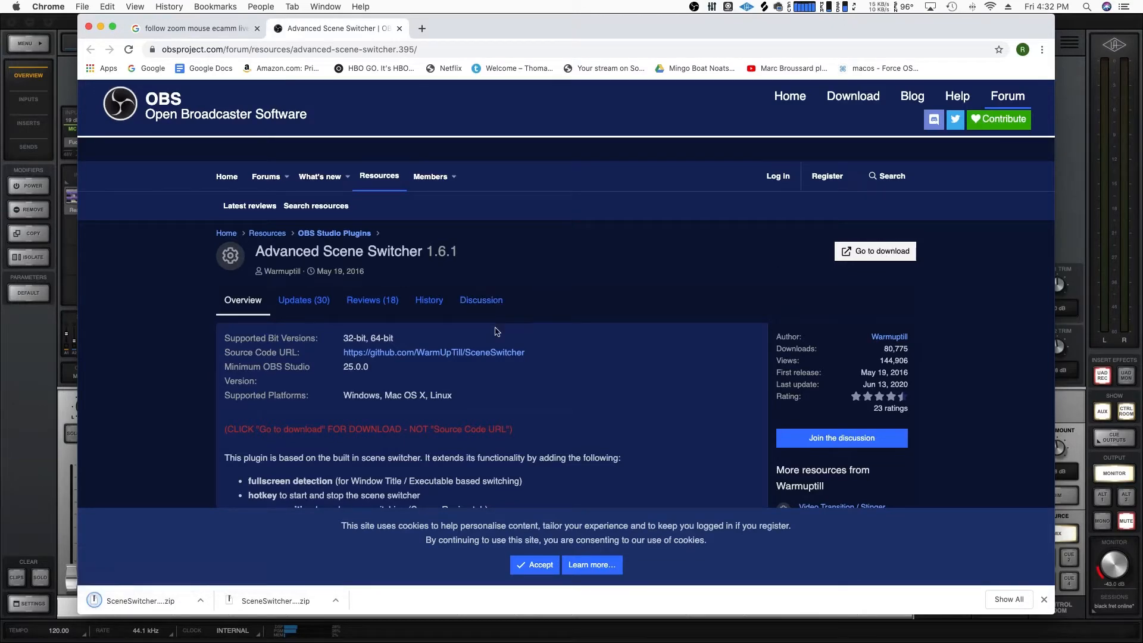
{"action": "scroll", "scroll_direction": "down", "scroll_amount": 3}
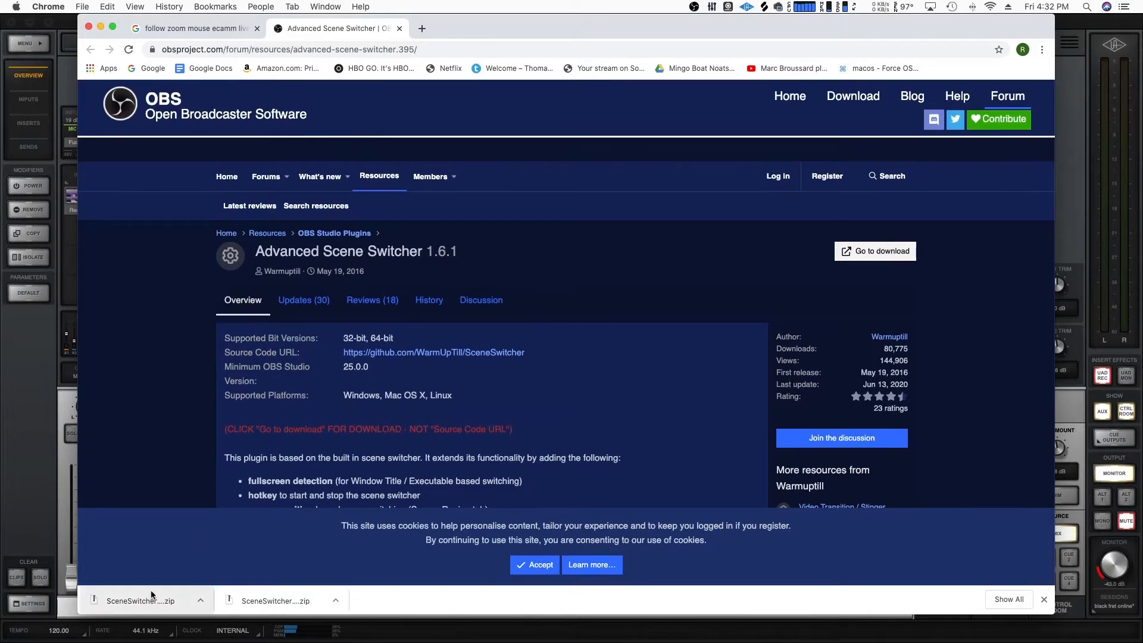
{"action": "mouse_move", "coordinate": [175, 601]}
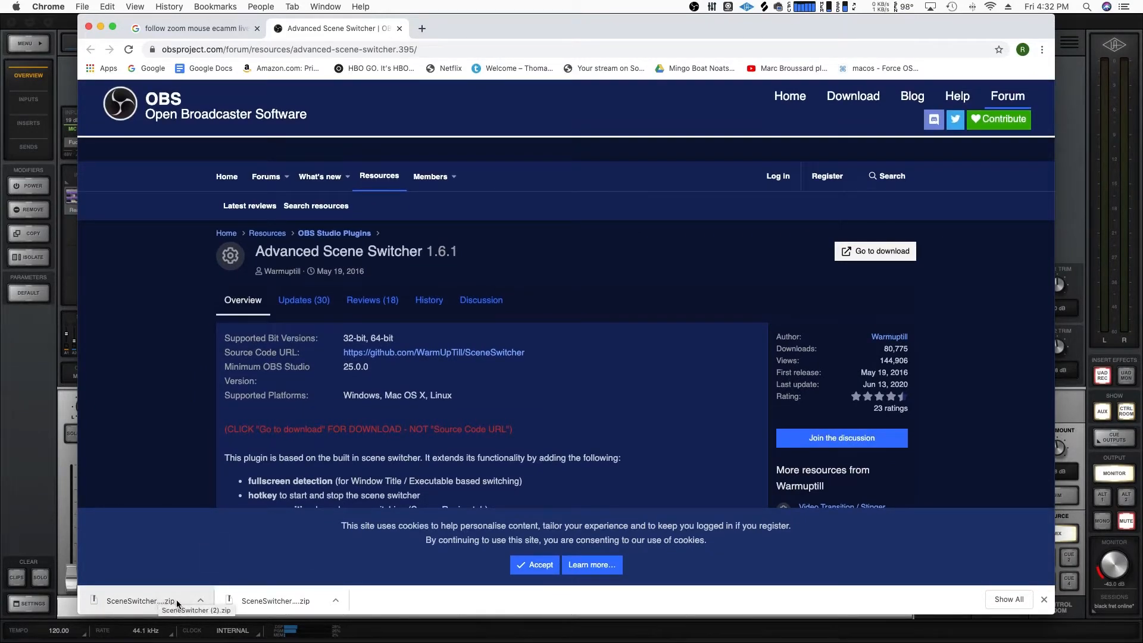
{"action": "mouse_move", "coordinate": [228, 443]}
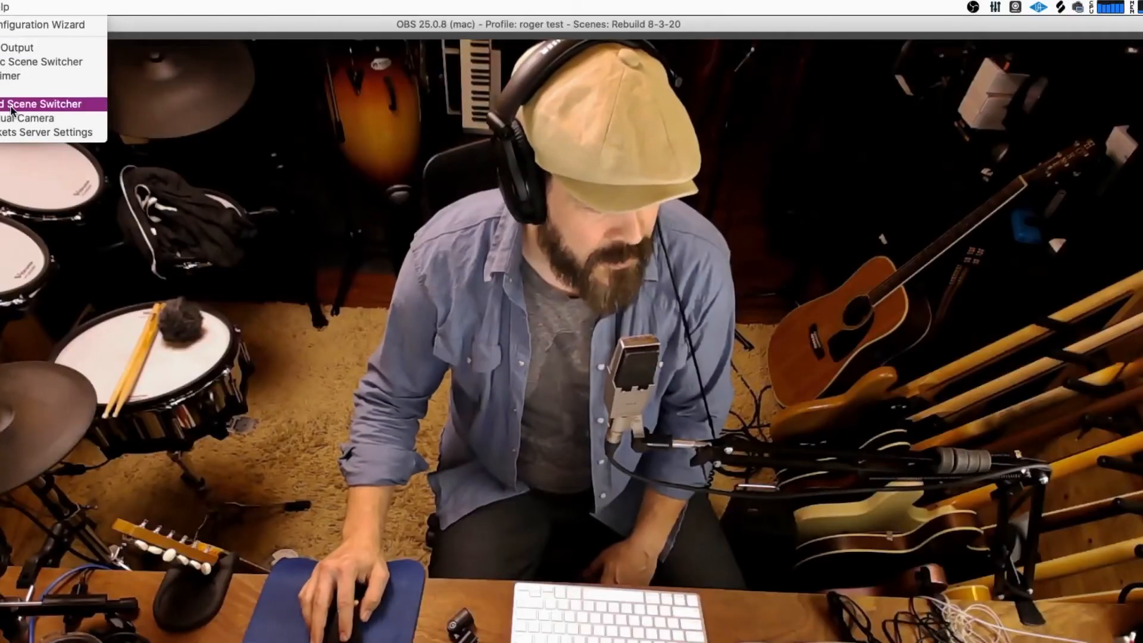
Step: Launch Advanced Scene Switcher from Tools and move its window up into view
{"action": "left_click", "coordinate": [40, 103]}
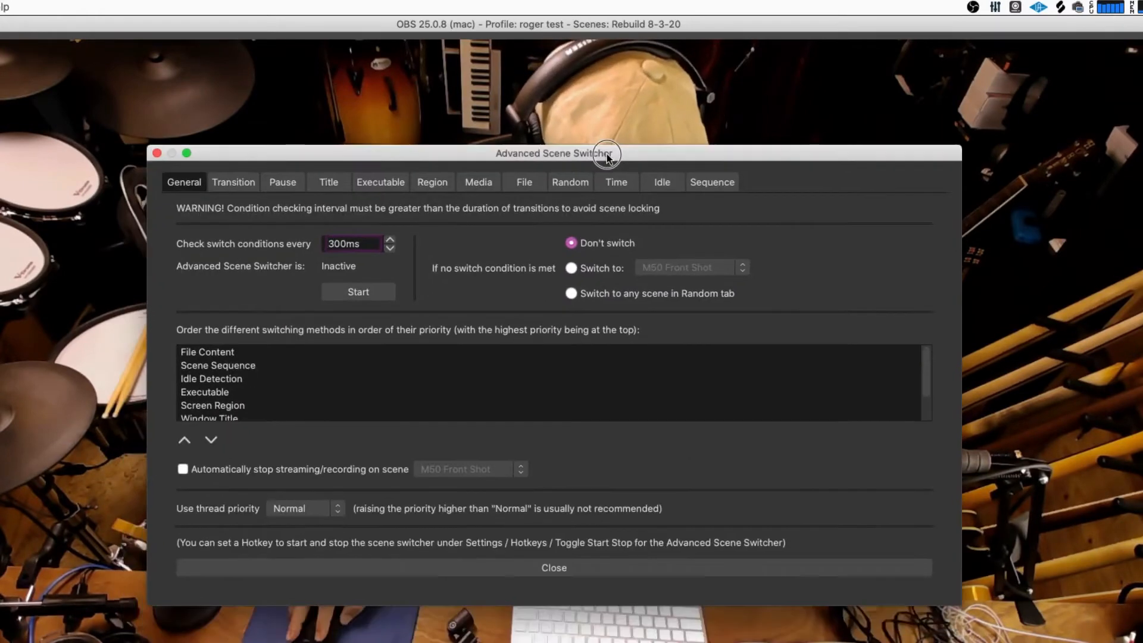
{"action": "left_click_drag", "start_coordinate": [606, 153], "coordinate": [584, 61]}
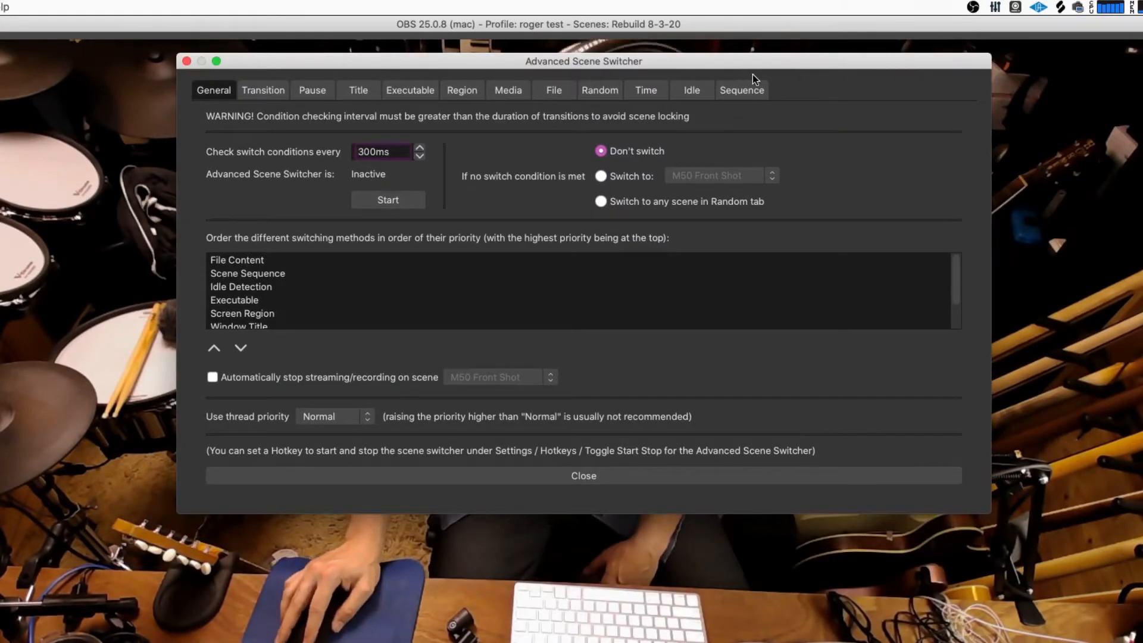
Step: Add a Sequence rule: M50 Front Shot to T5i Right Hand Shot after 5 s with Fade
{"action": "left_click", "coordinate": [740, 89]}
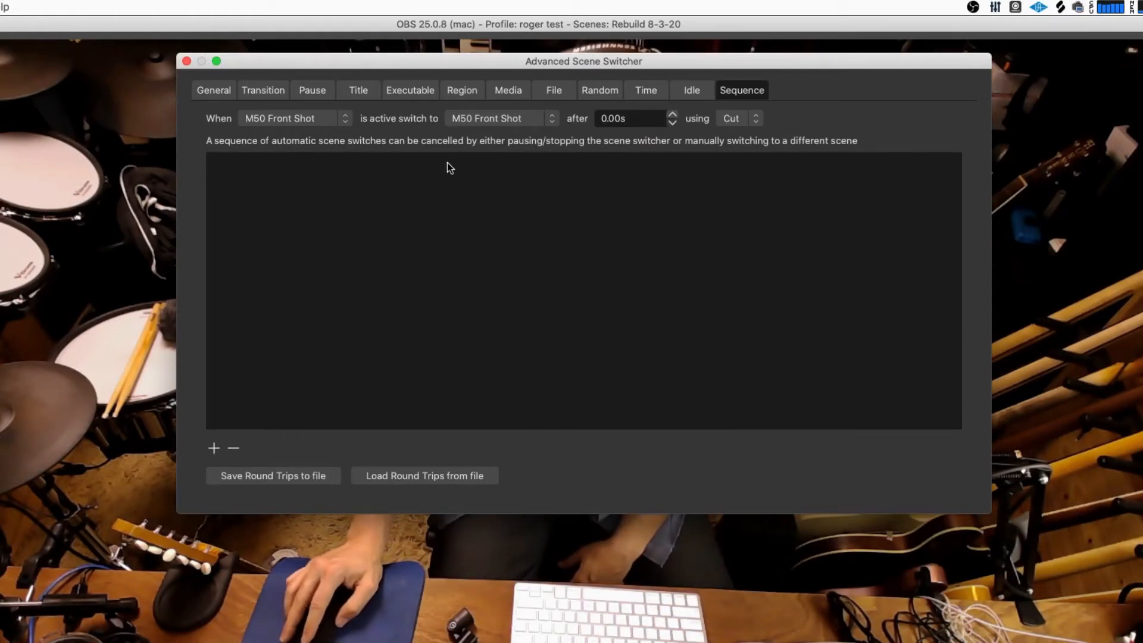
{"action": "mouse_move", "coordinate": [390, 162]}
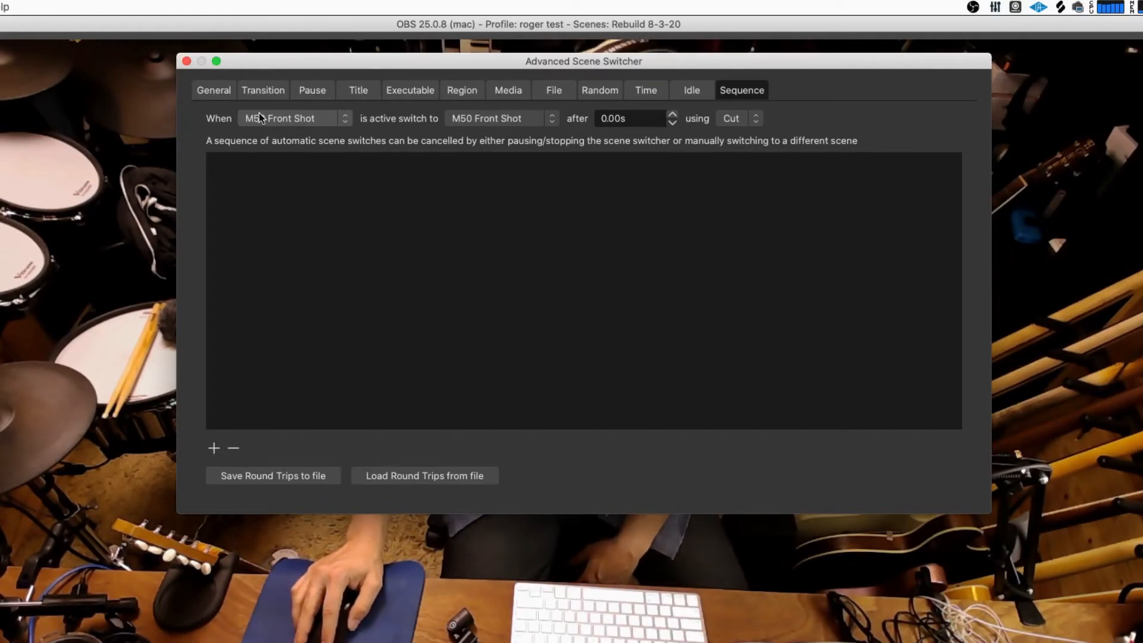
{"action": "left_click", "coordinate": [344, 118]}
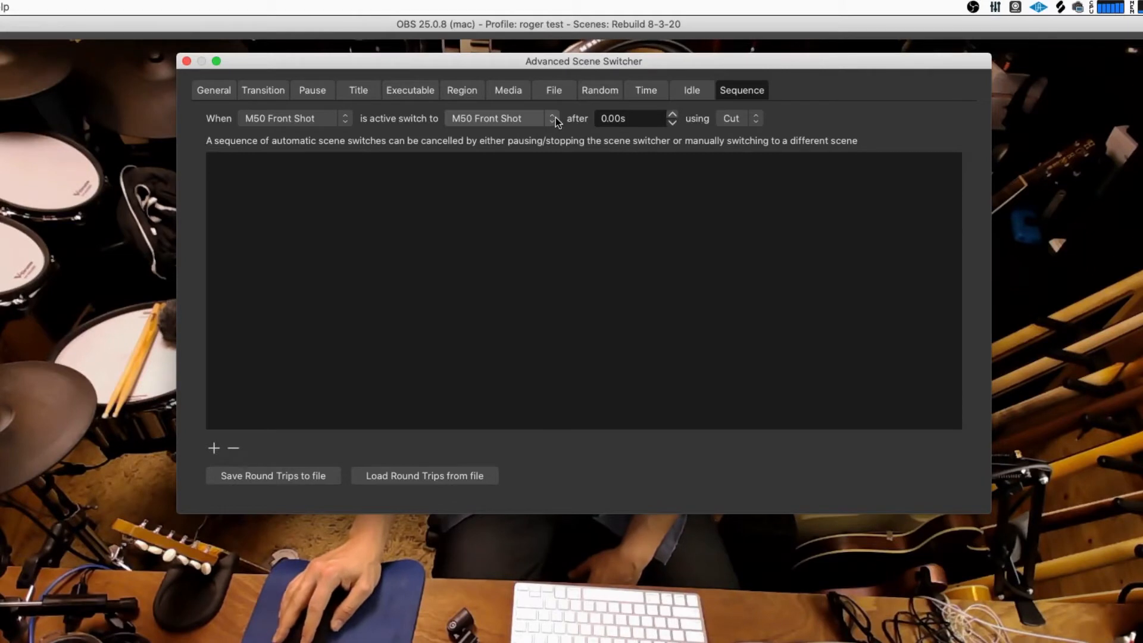
{"action": "left_click", "coordinate": [499, 118]}
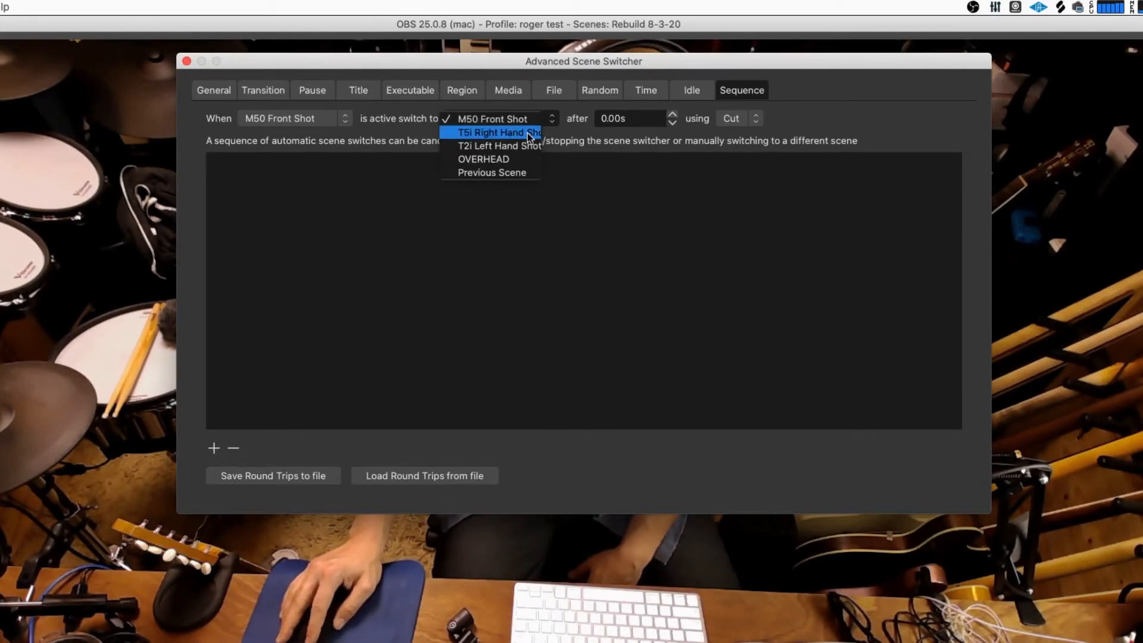
{"action": "left_click", "coordinate": [498, 132]}
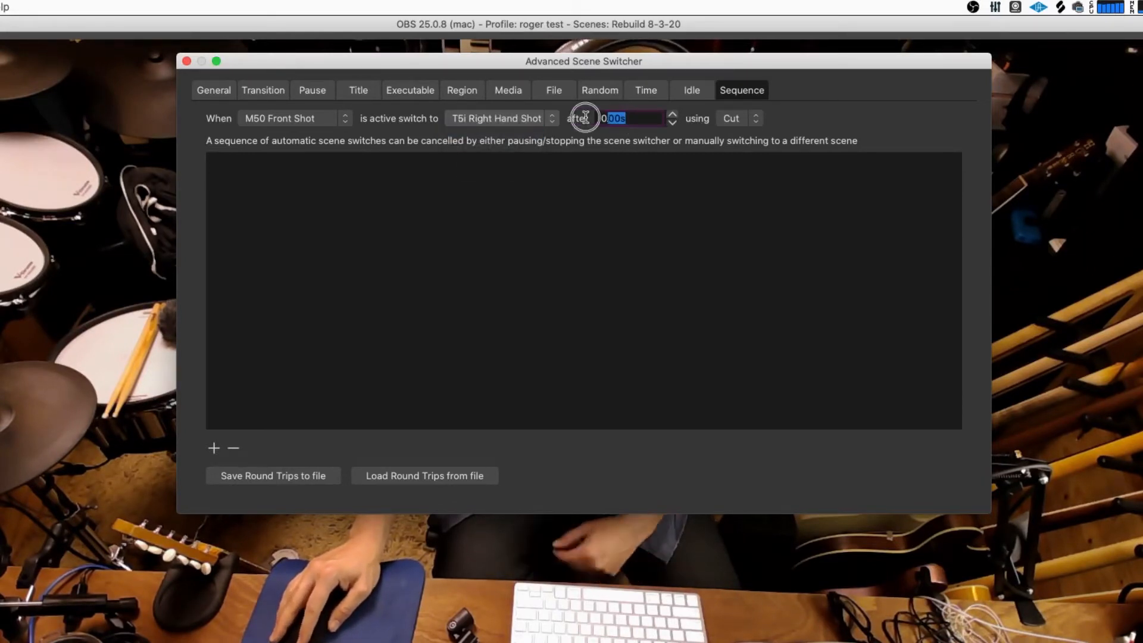
{"action": "type", "text": "5s"}
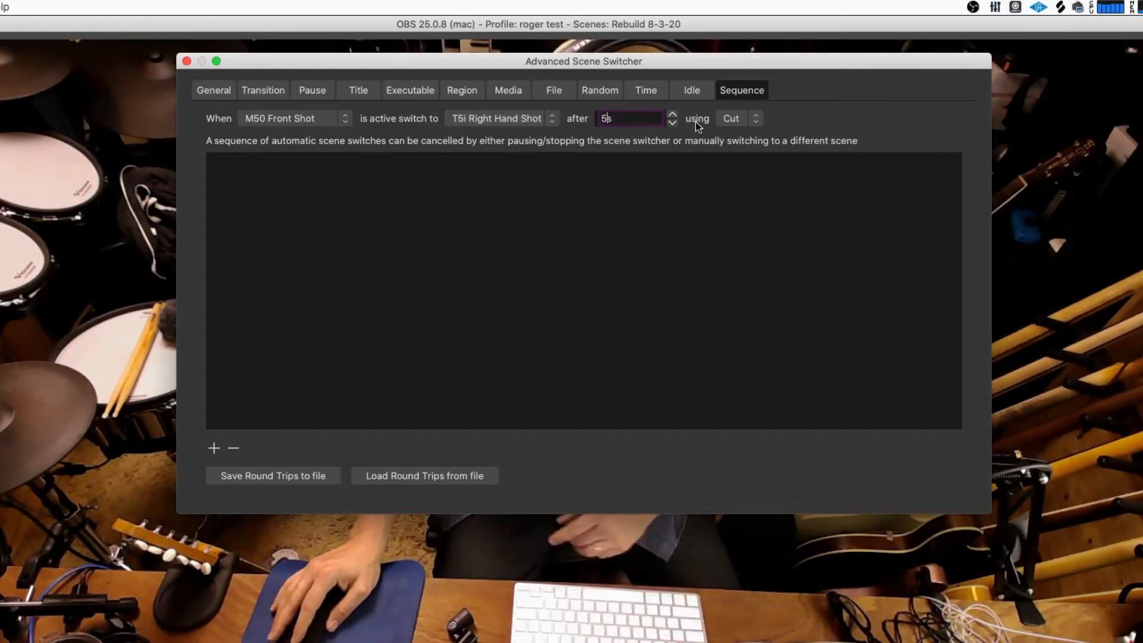
{"action": "left_click", "coordinate": [735, 117]}
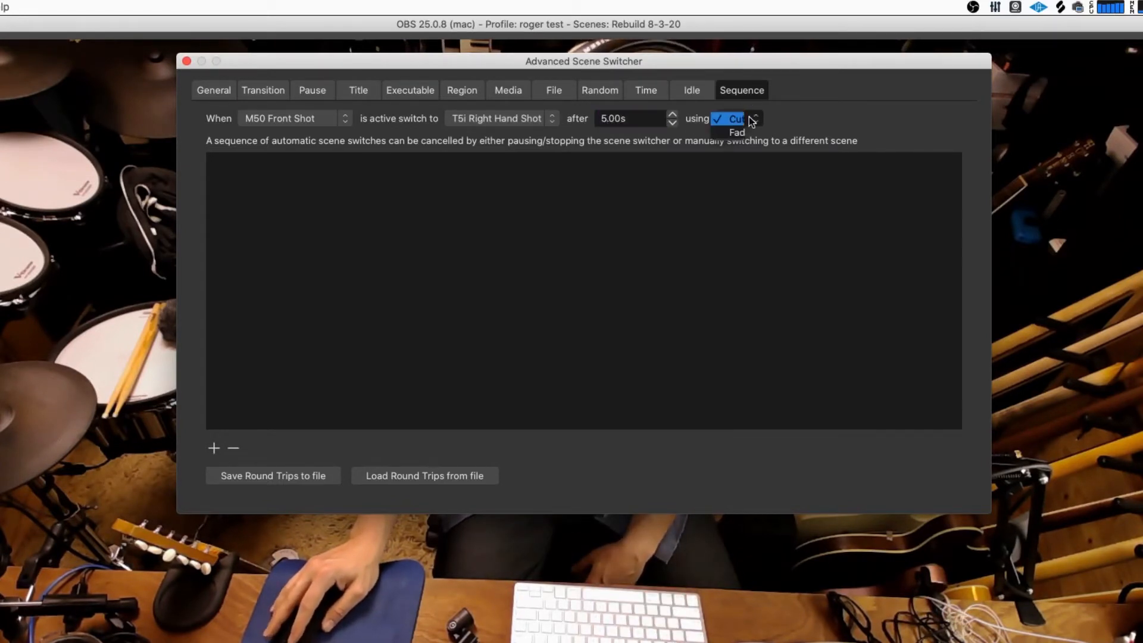
{"action": "left_click", "coordinate": [735, 132]}
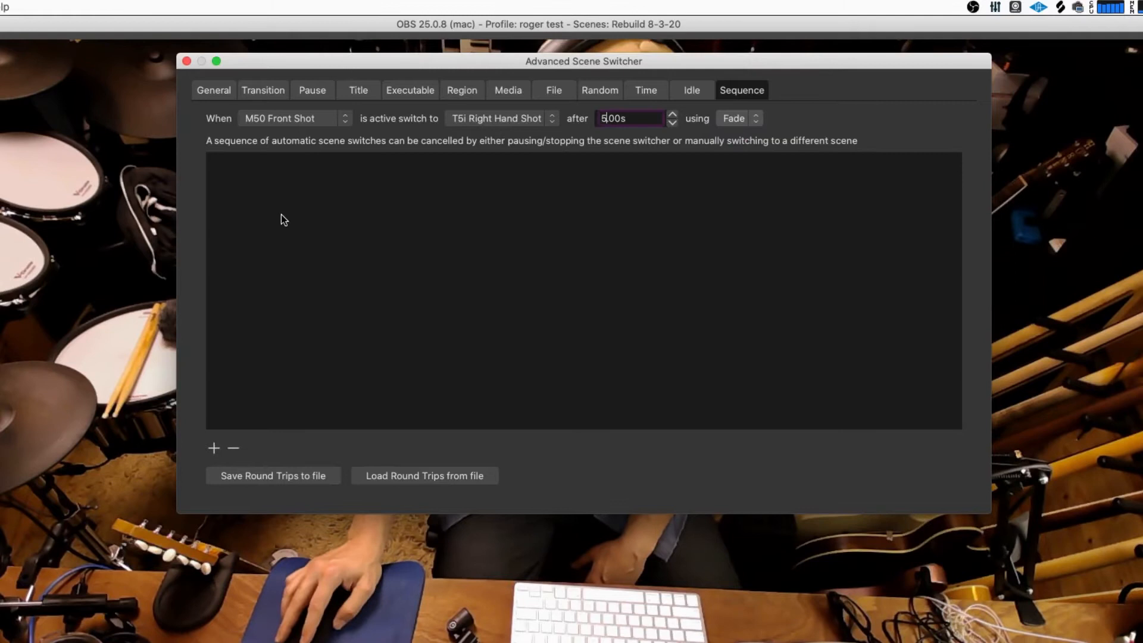
{"action": "left_click", "coordinate": [213, 447]}
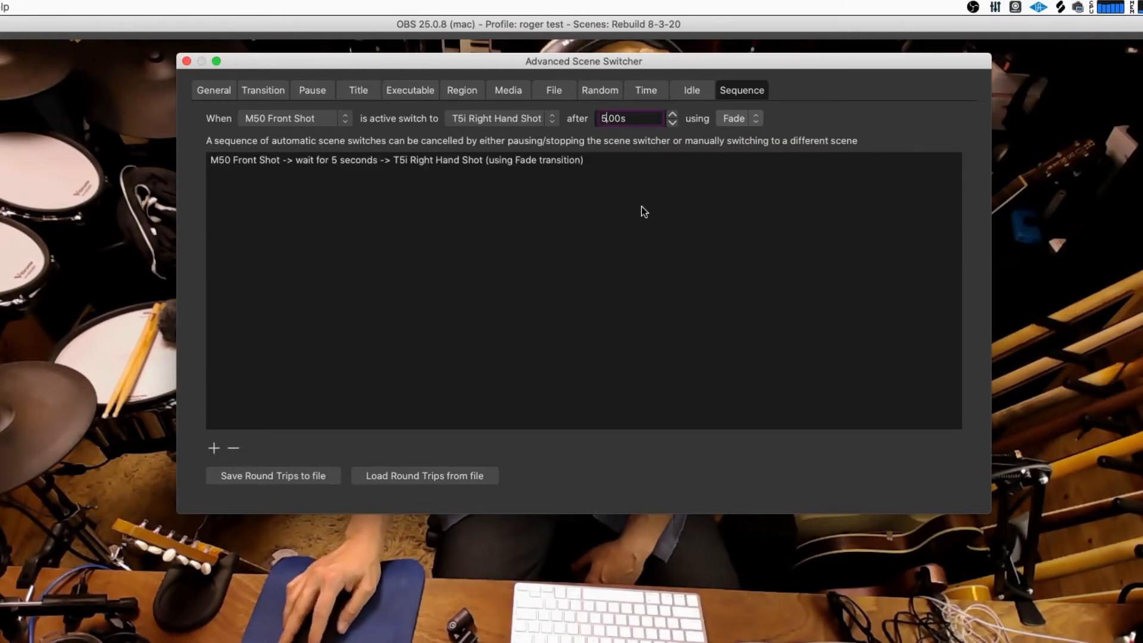
{"action": "mouse_move", "coordinate": [323, 118]}
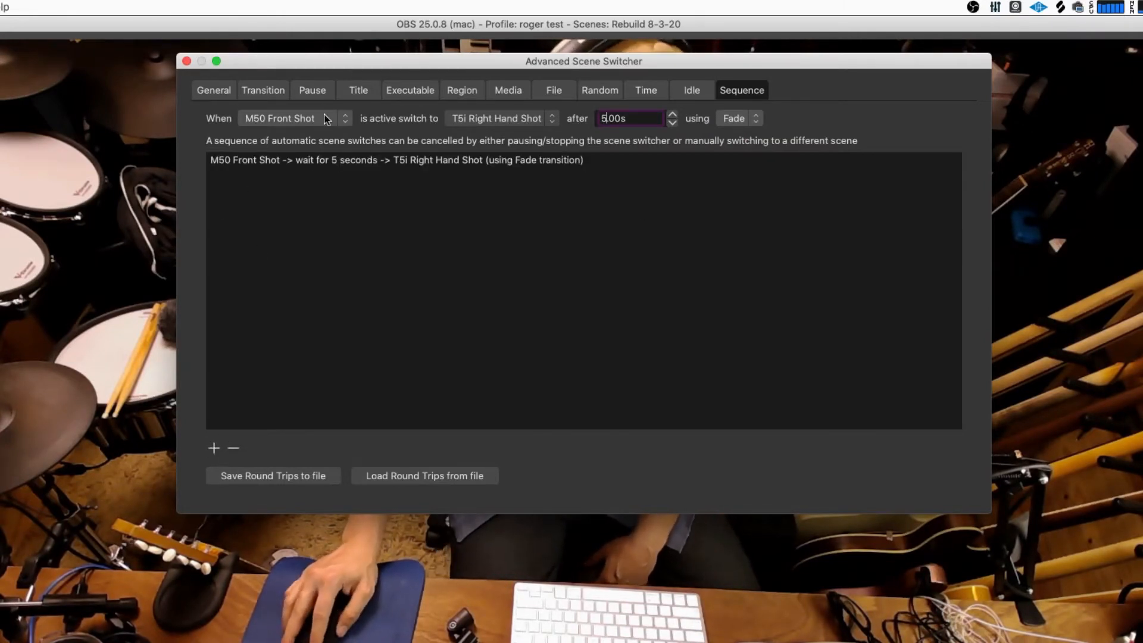
Step: Add the right-to-left, left-to-OVERHEAD and OVERHEAD-to-M50 Front Shot 5 s fade rules
{"action": "left_click", "coordinate": [288, 118]}
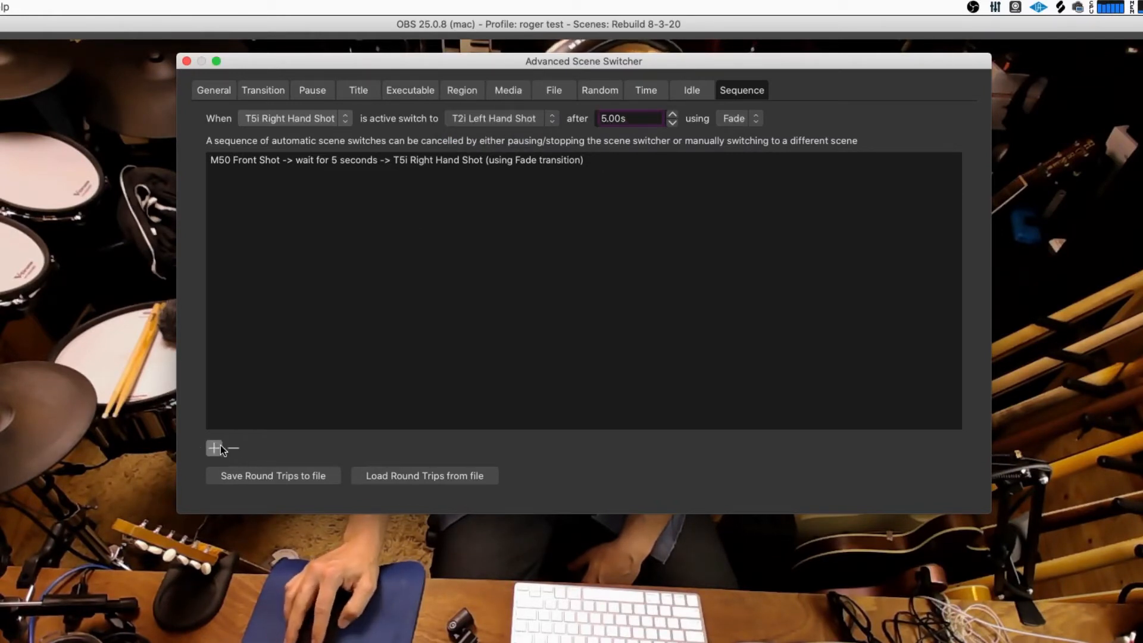
{"action": "left_click", "coordinate": [213, 448]}
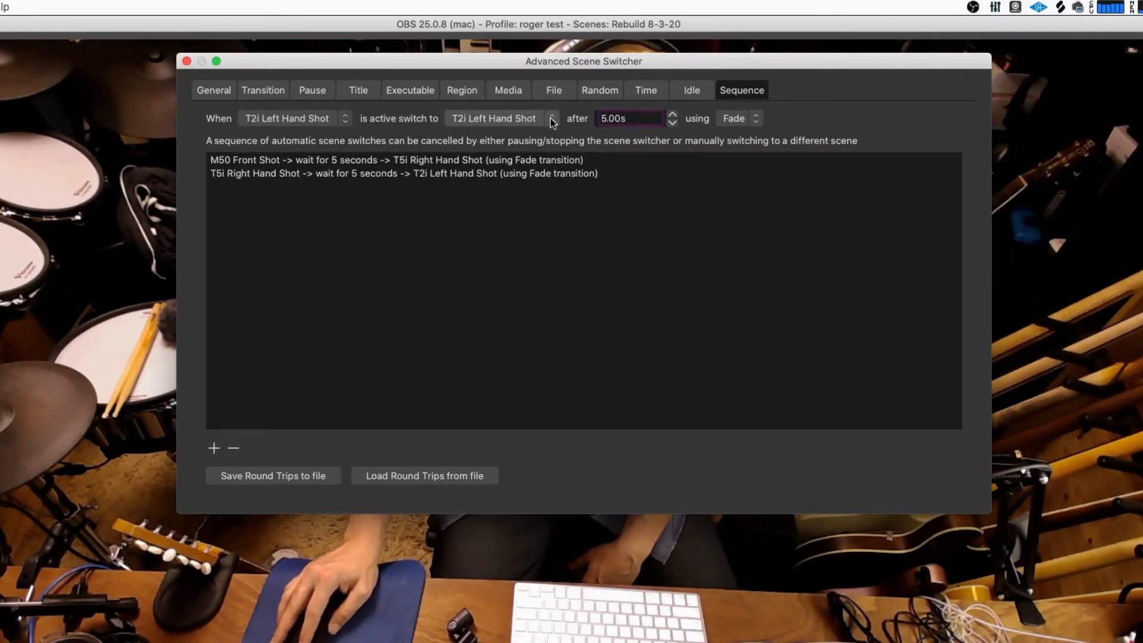
{"action": "left_click", "coordinate": [501, 118]}
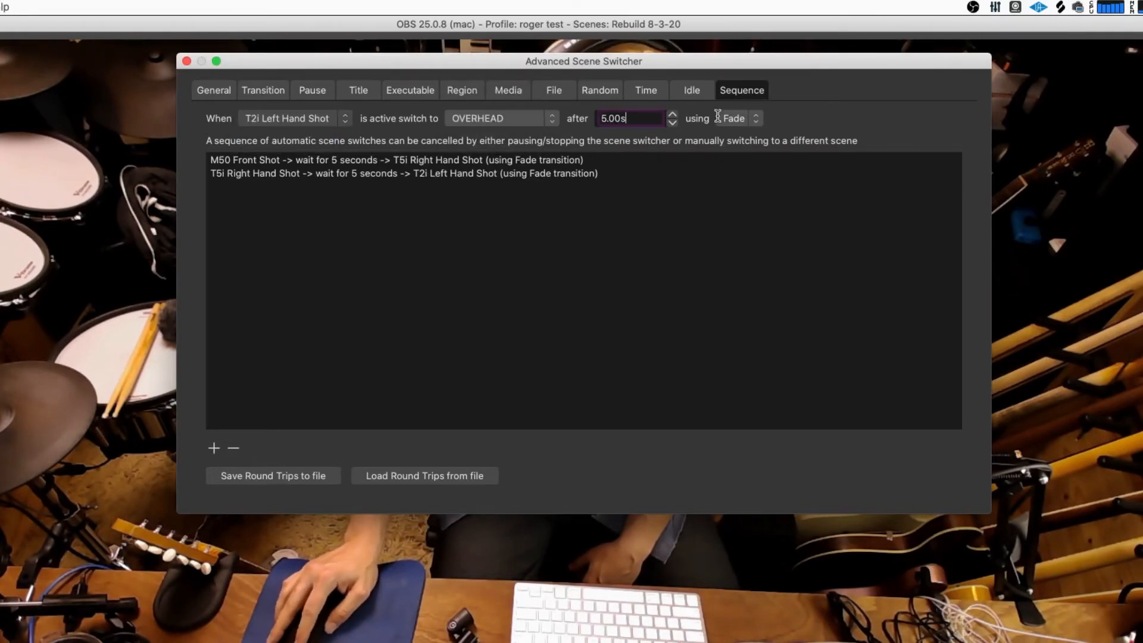
{"action": "left_click", "coordinate": [213, 448]}
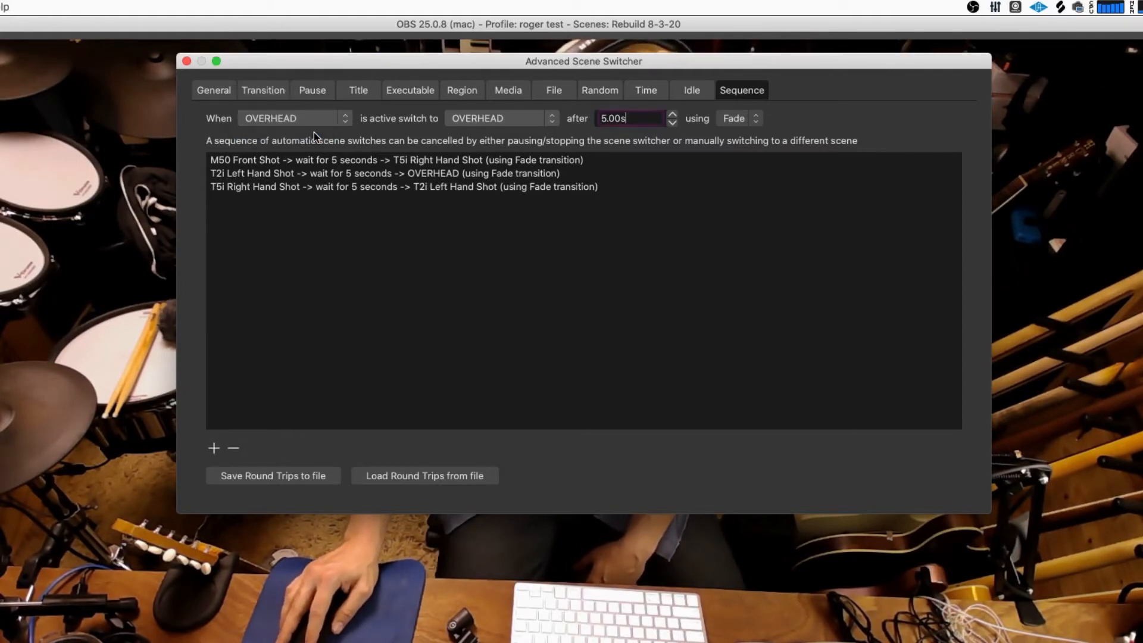
{"action": "left_click", "coordinate": [501, 117]}
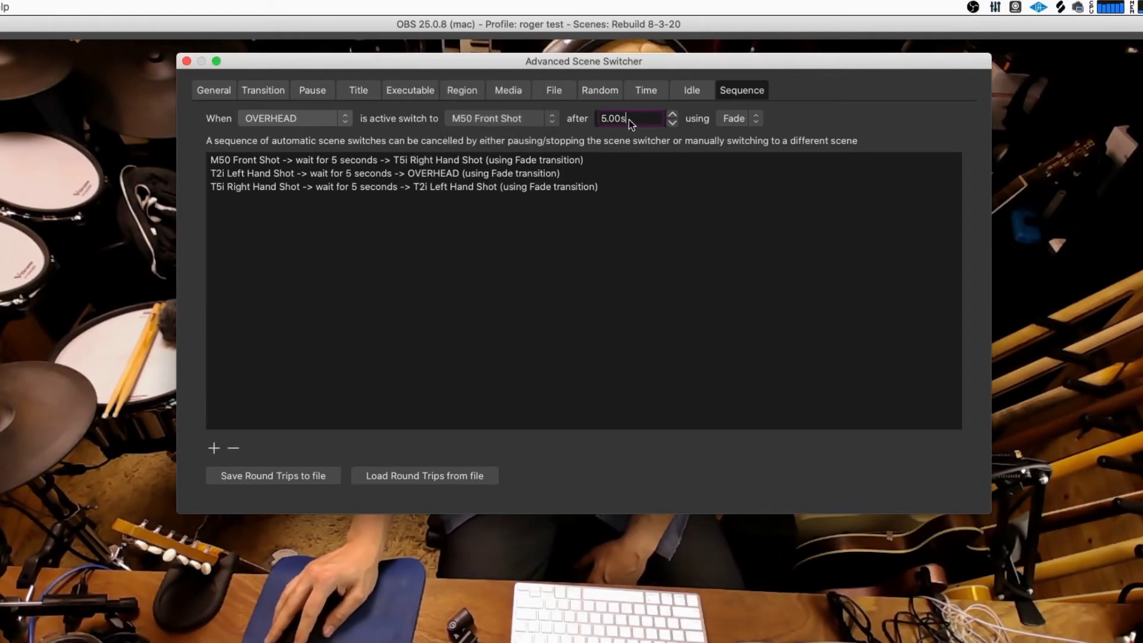
{"action": "left_click", "coordinate": [214, 448]}
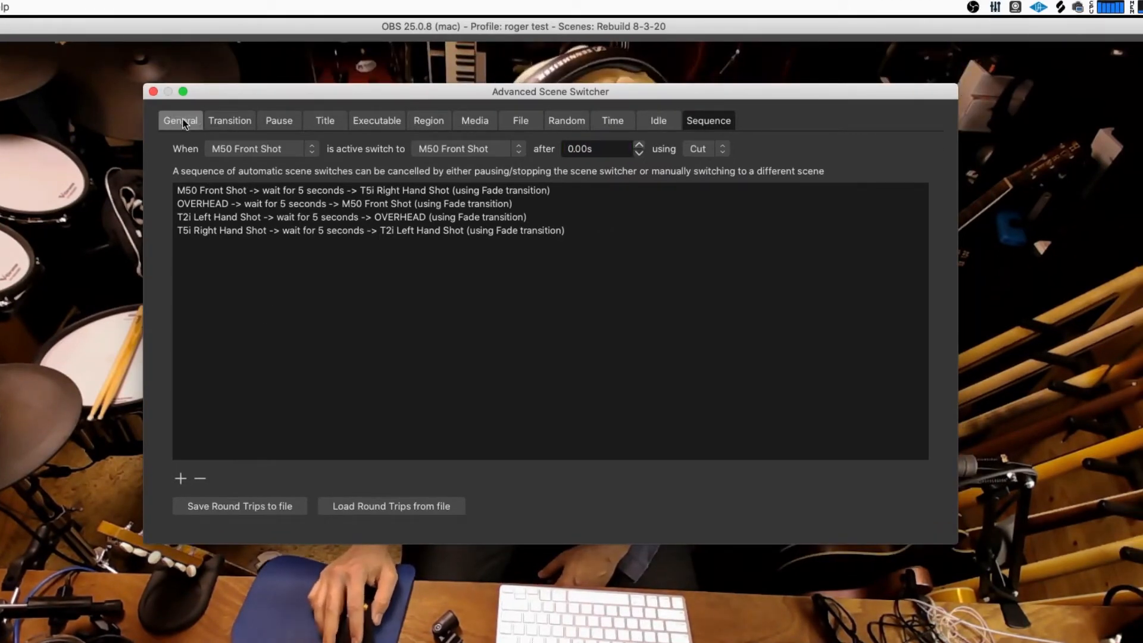
Step: Start the switcher from the General tab so it shows Active, then close its settings
{"action": "left_click", "coordinate": [180, 121]}
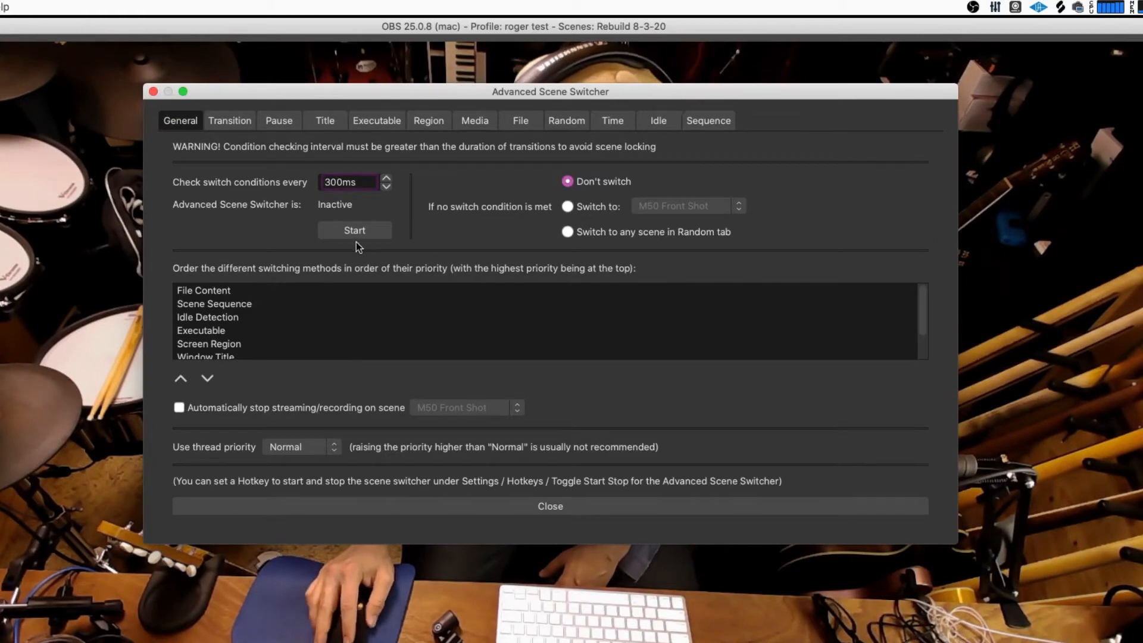
{"action": "left_click", "coordinate": [355, 230]}
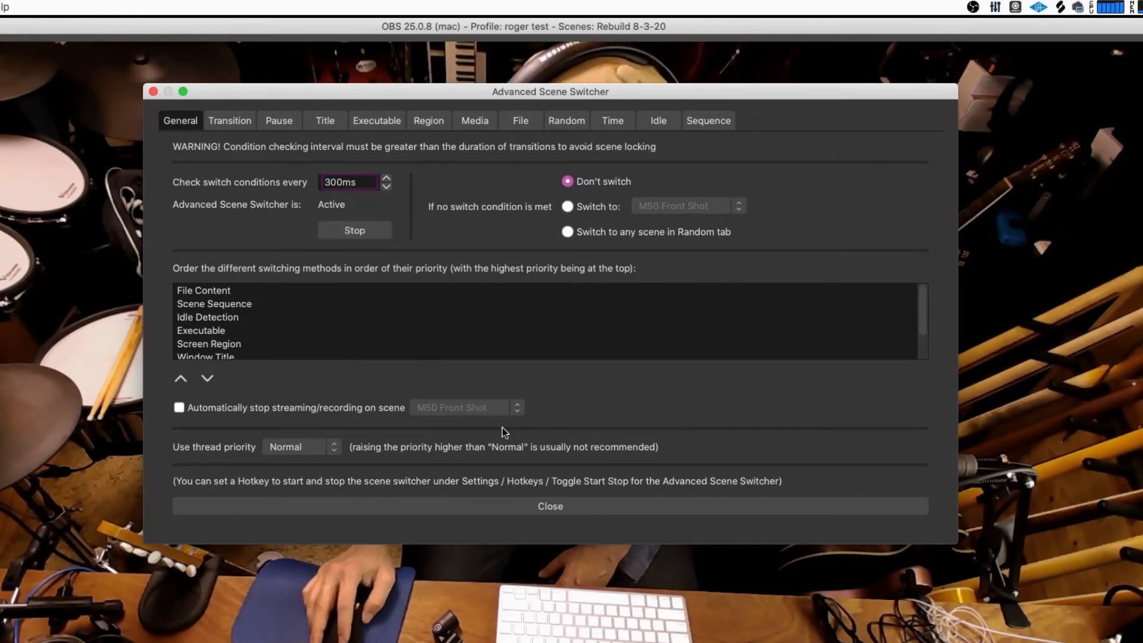
{"action": "left_click", "coordinate": [550, 506]}
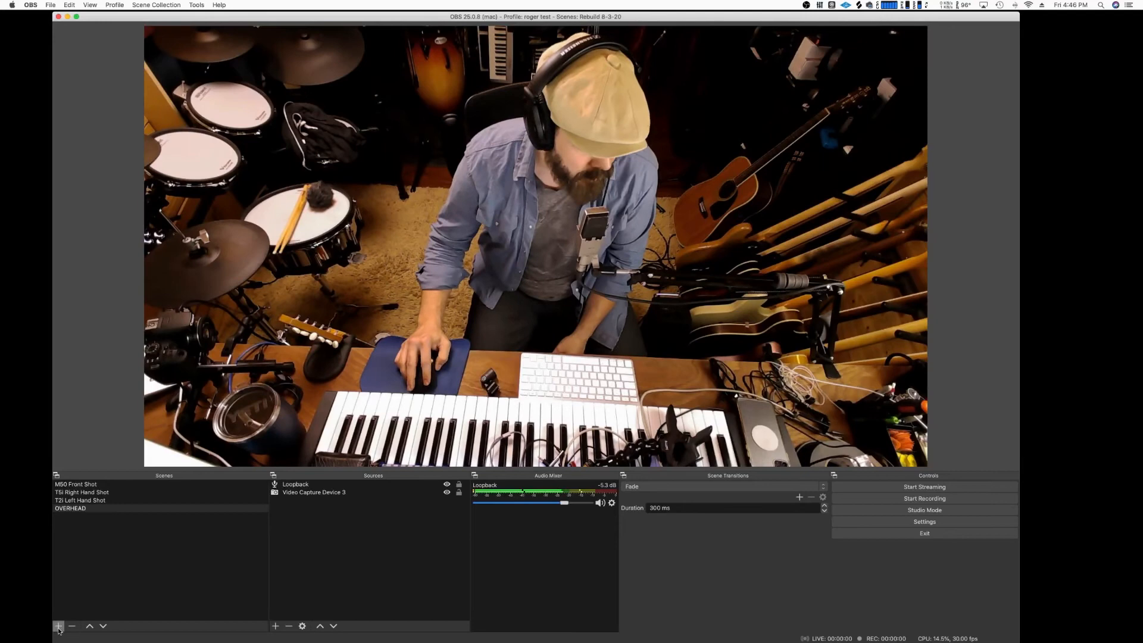
Step: Create a new scene named 'M50 B'
{"action": "left_click", "coordinate": [57, 625]}
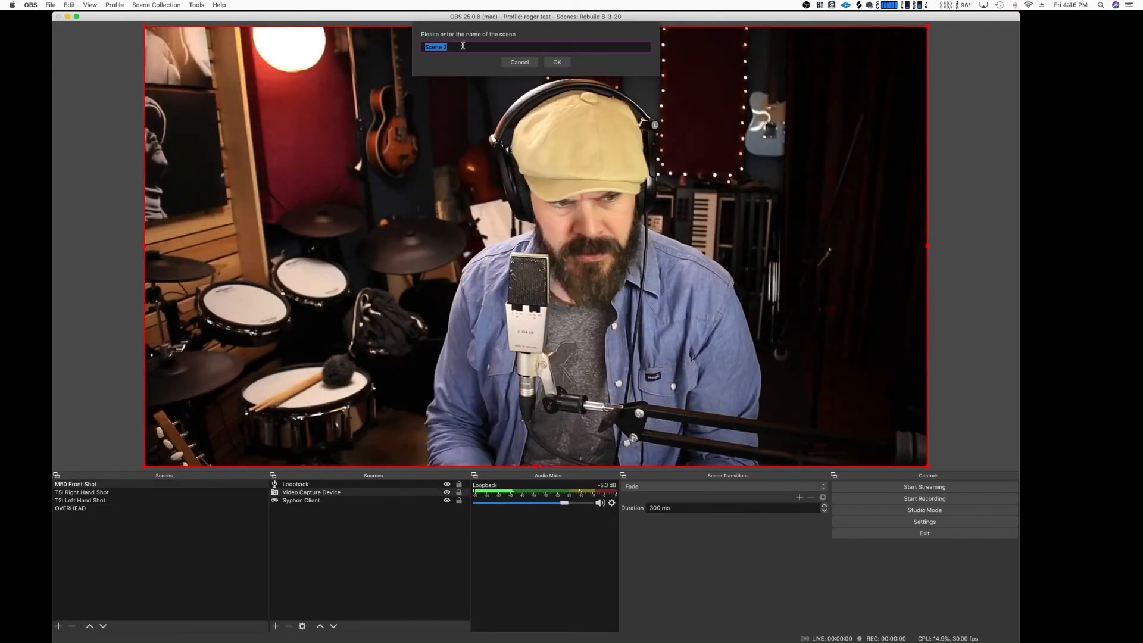
{"action": "type", "text": "M50 B"}
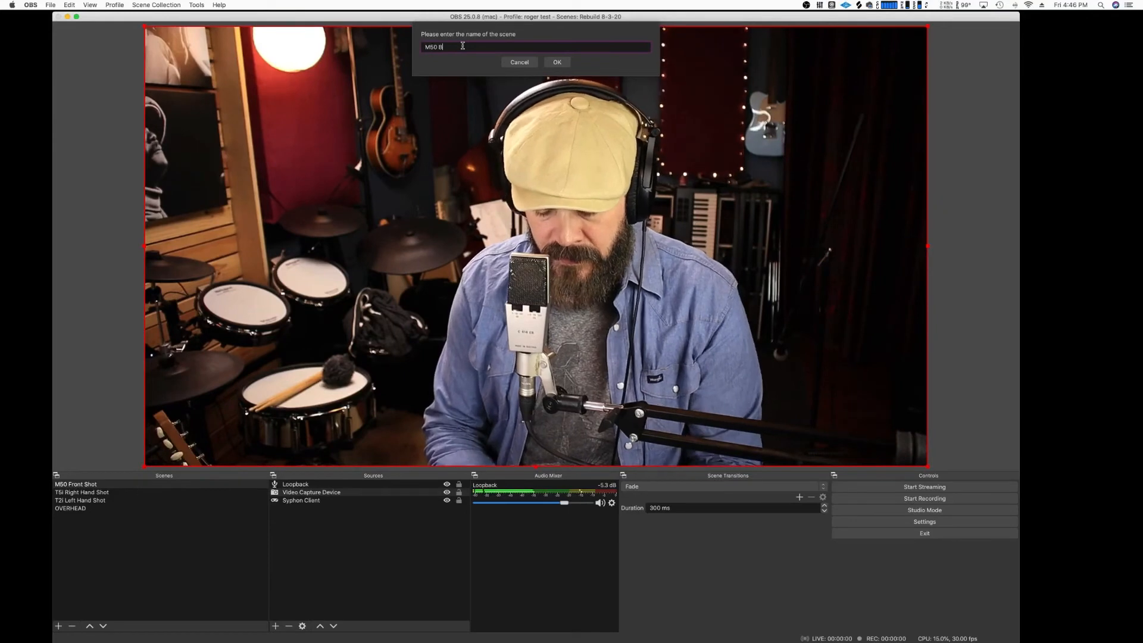
{"action": "left_click", "coordinate": [557, 62]}
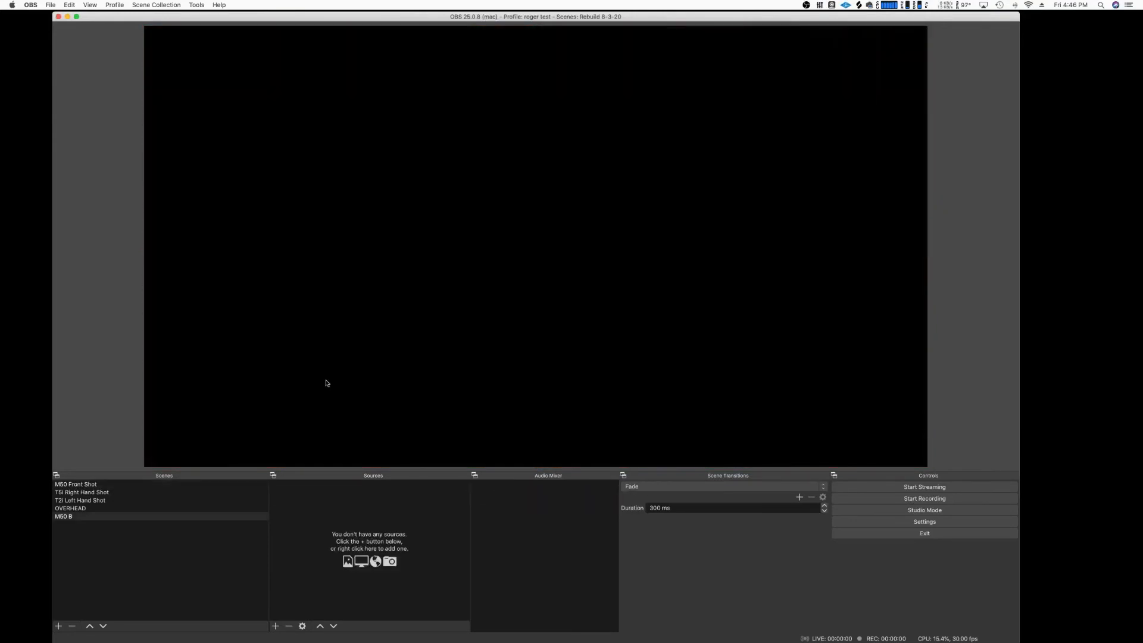
Step: Add Video Capture Device 4 using the USB3.0 HD Video Capture camera to M50 B
{"action": "left_click", "coordinate": [275, 625]}
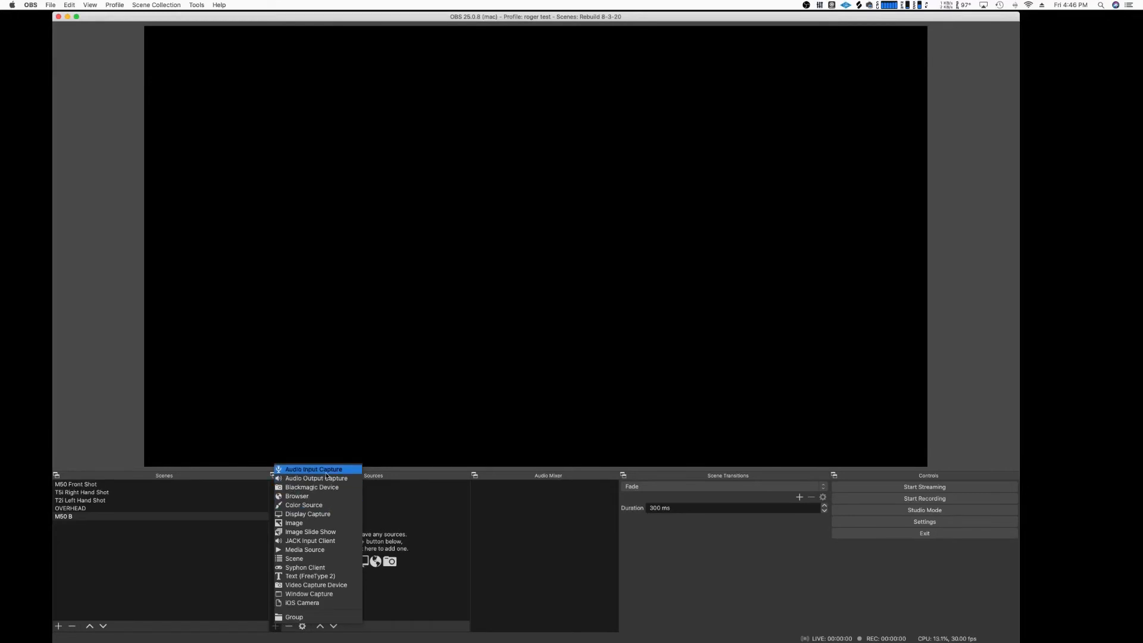
{"action": "mouse_move", "coordinate": [308, 593]}
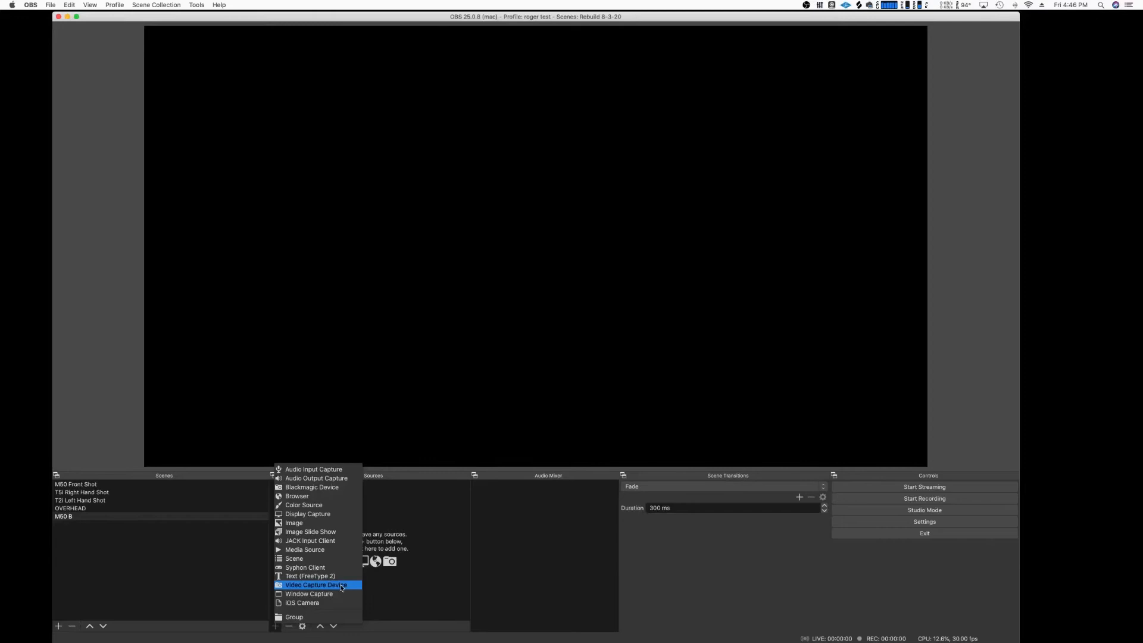
{"action": "left_click", "coordinate": [314, 583]}
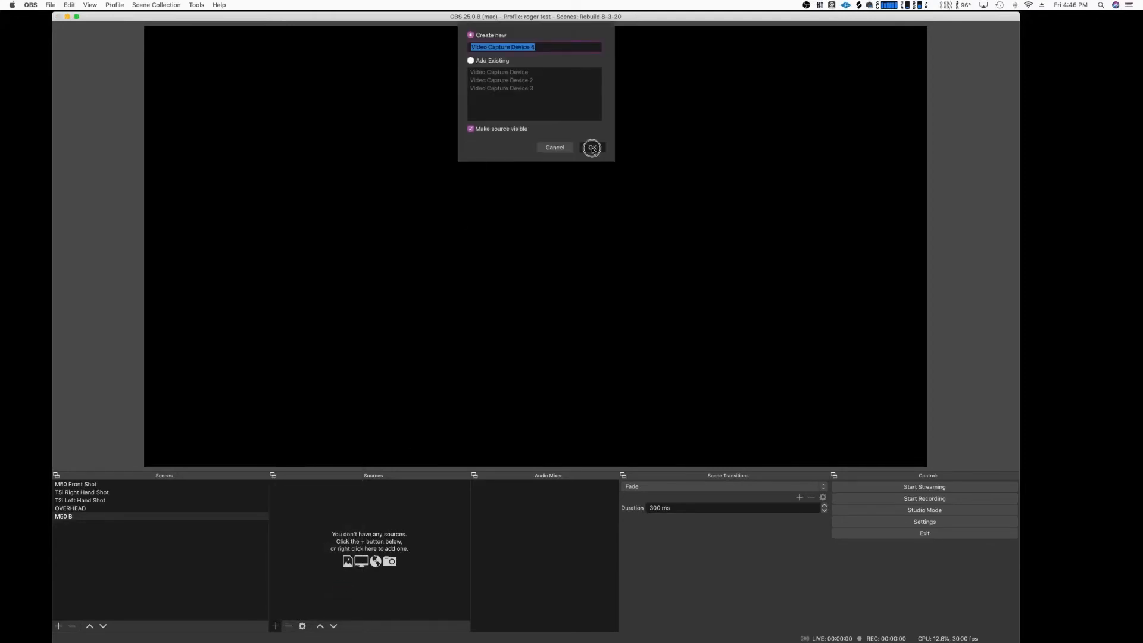
{"action": "left_click", "coordinate": [592, 147]}
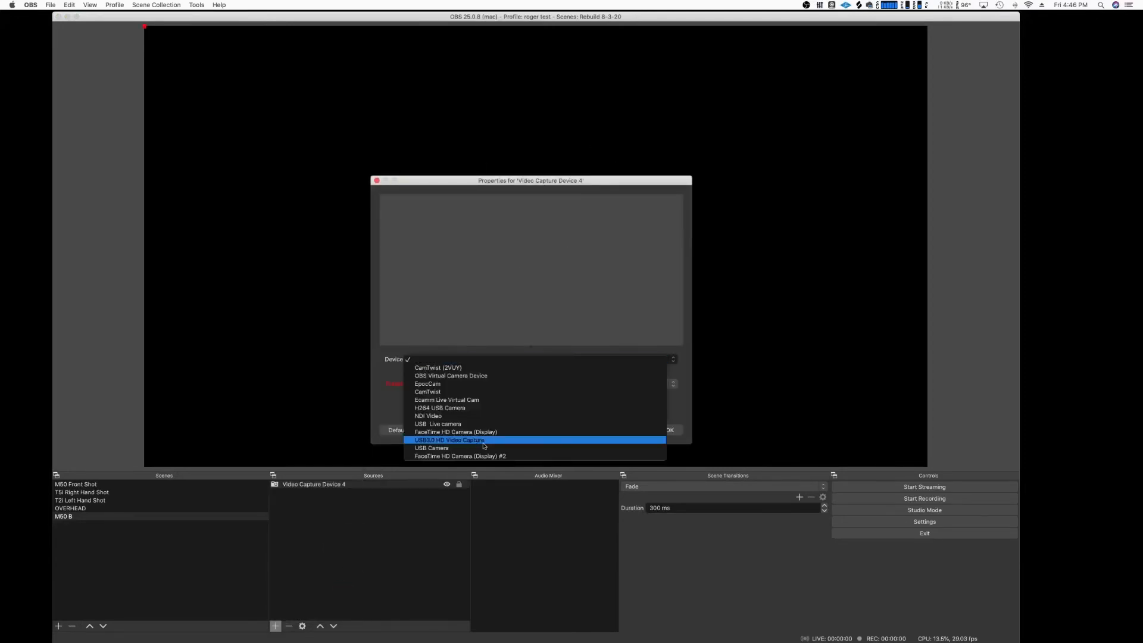
{"action": "left_click", "coordinate": [448, 439]}
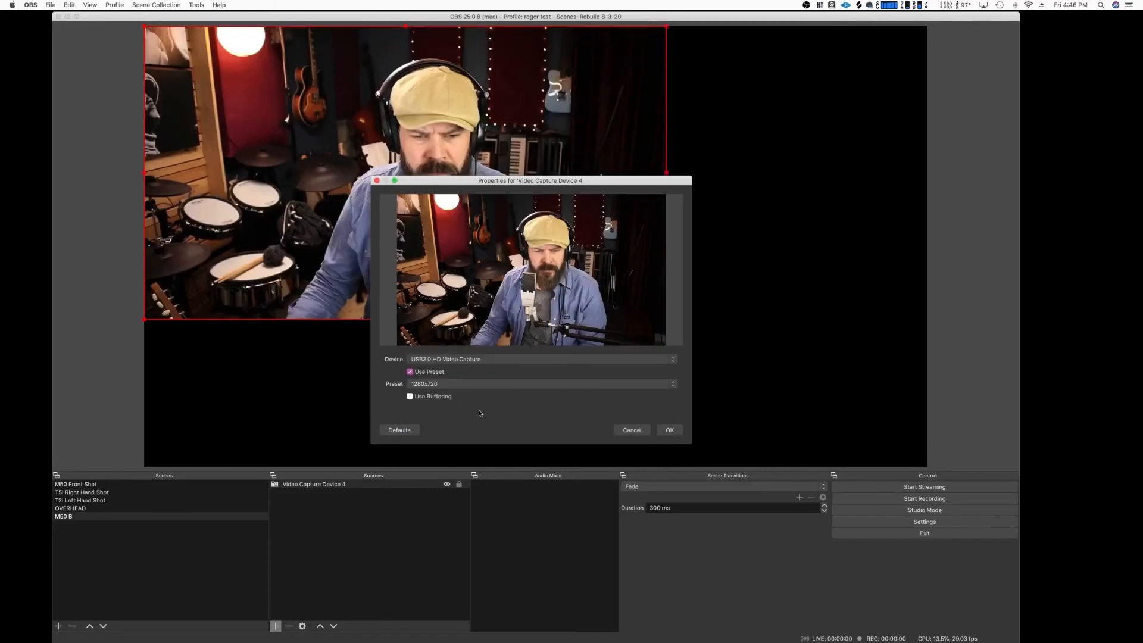
{"action": "left_click", "coordinate": [540, 384]}
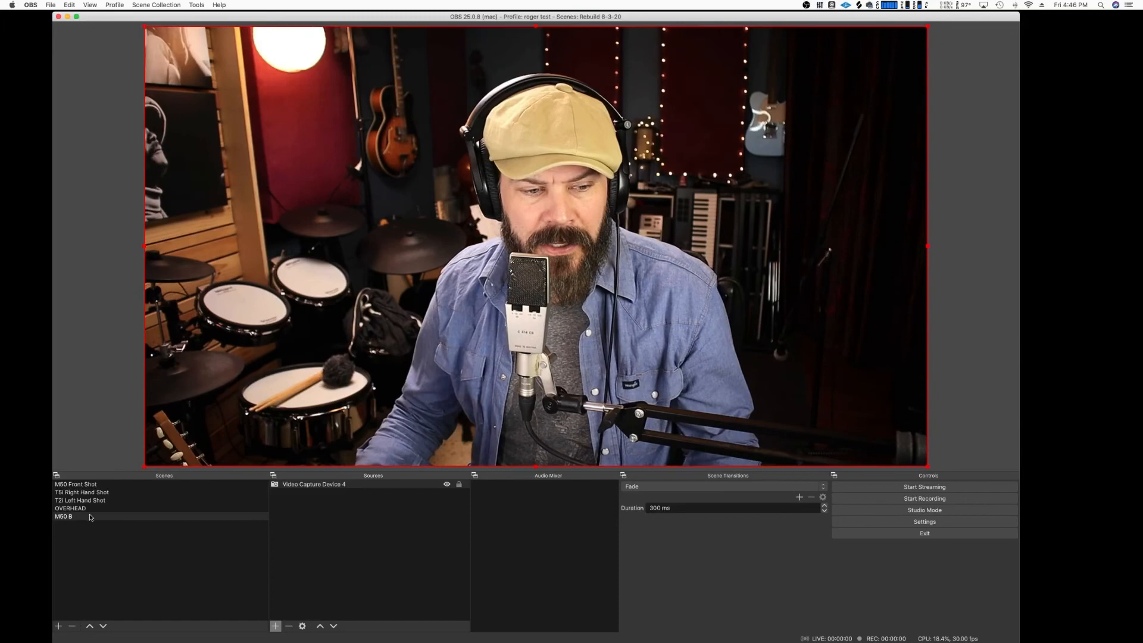
Step: Preview M50 B, M50 Front Shot, T5i Right Hand, T2i Left Hand and OVERHEAD scenes in turn
{"action": "left_click", "coordinate": [86, 515]}
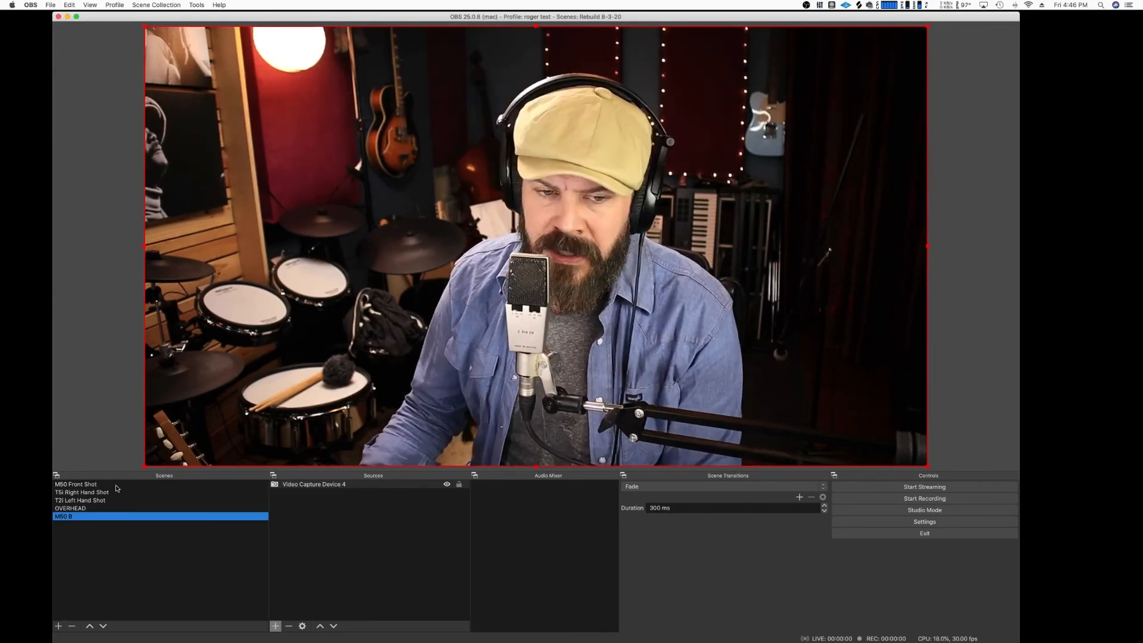
{"action": "left_click", "coordinate": [75, 485]}
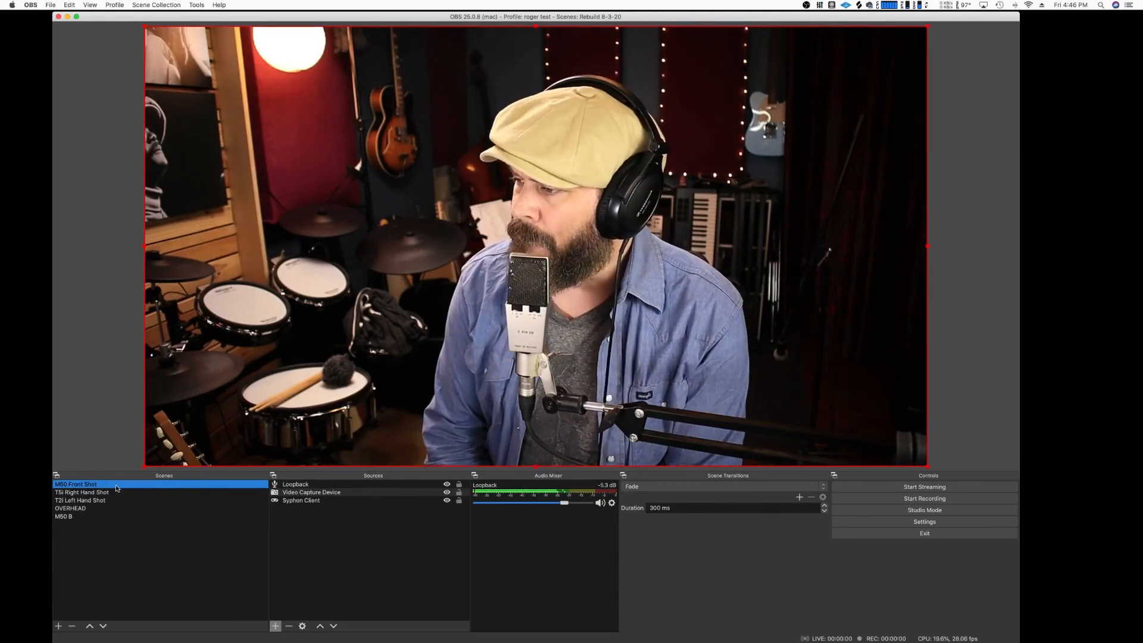
{"action": "left_click", "coordinate": [80, 491]}
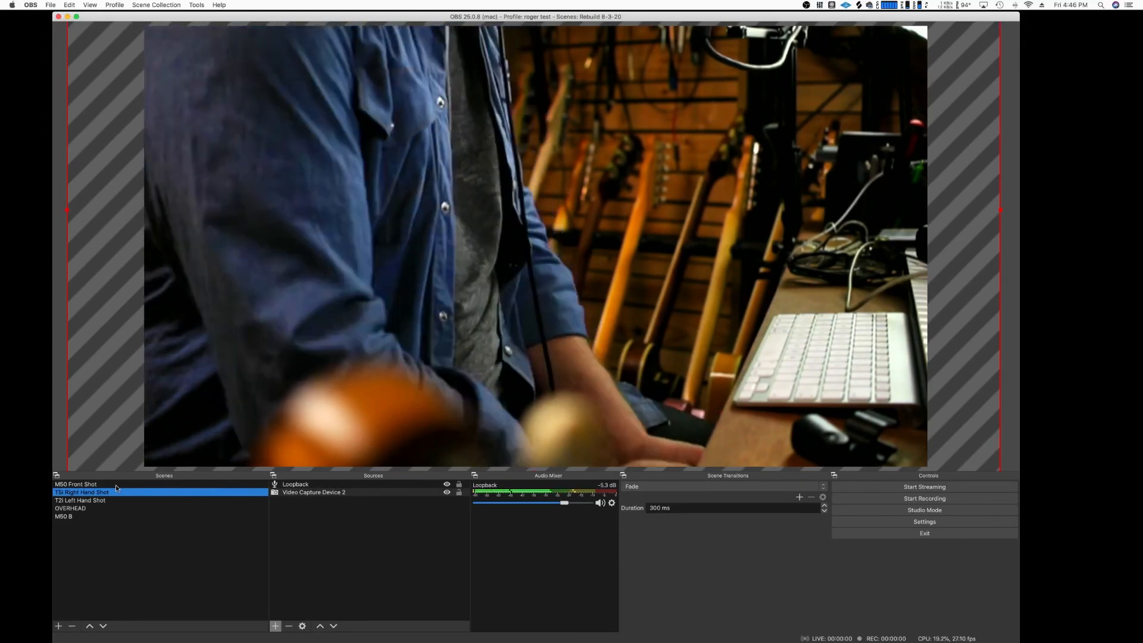
{"action": "left_click", "coordinate": [80, 500]}
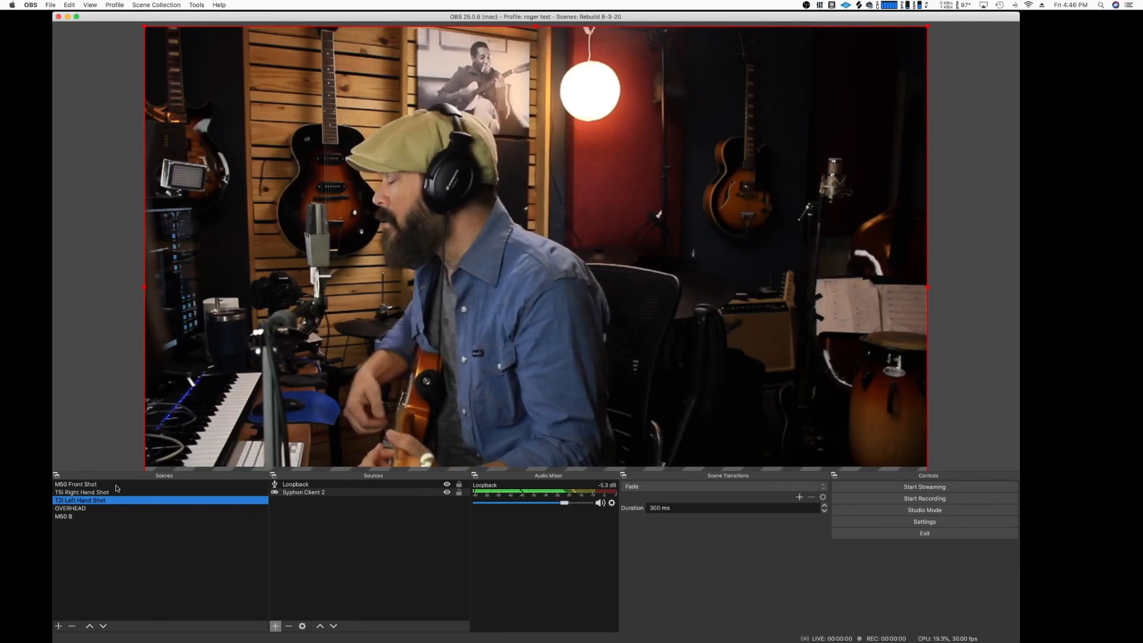
{"action": "left_click", "coordinate": [71, 509]}
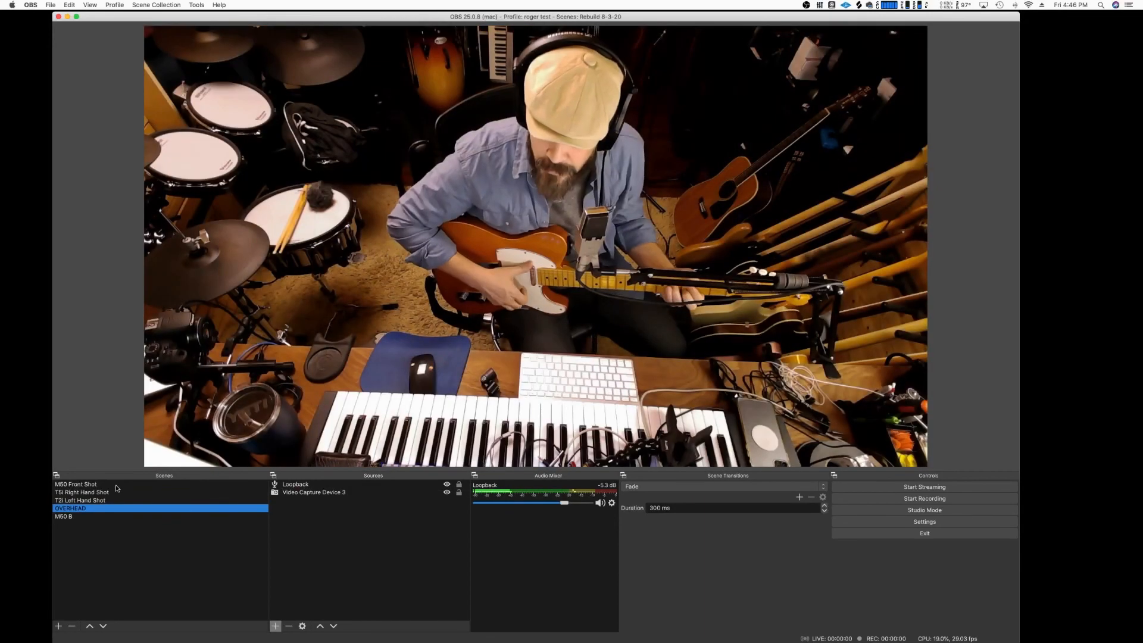